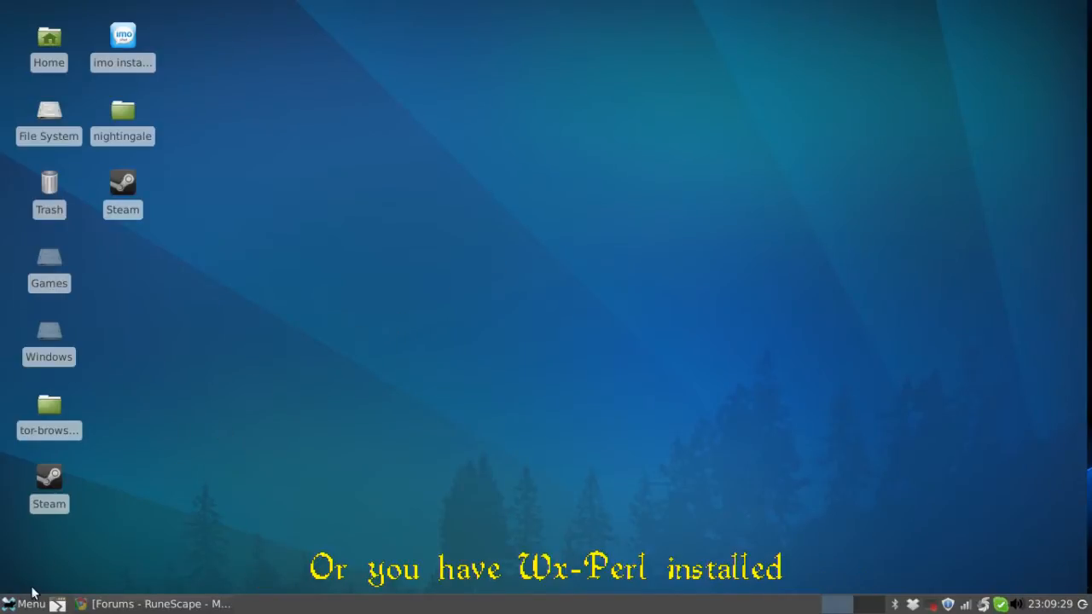
Step: Launch RuneScape Client Settings from the Xfce Games menu
{"action": "left_click", "coordinate": [25, 604]}
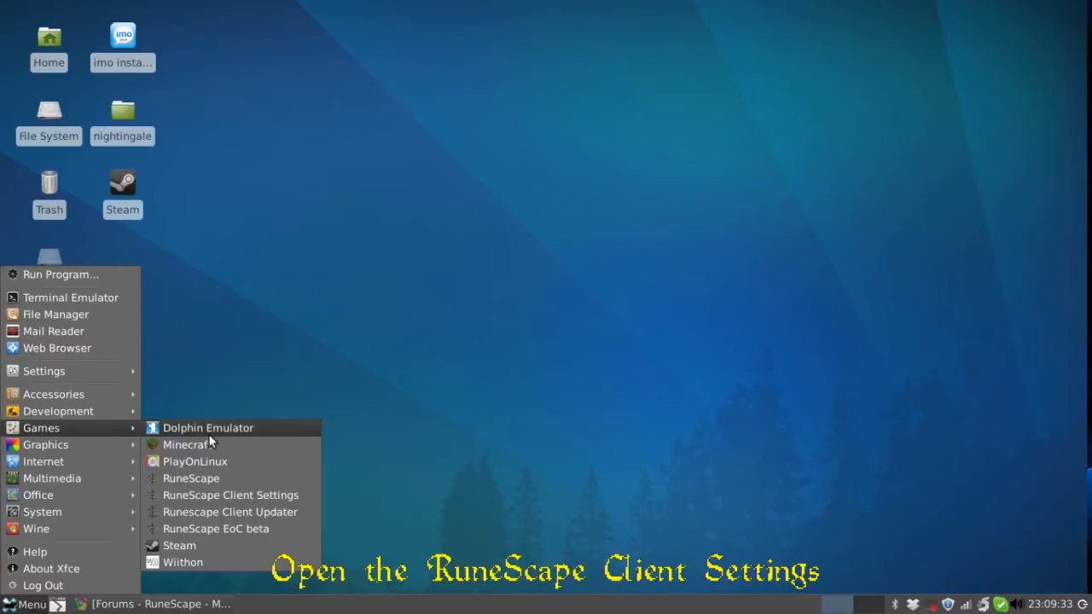
{"action": "mouse_move", "coordinate": [230, 495]}
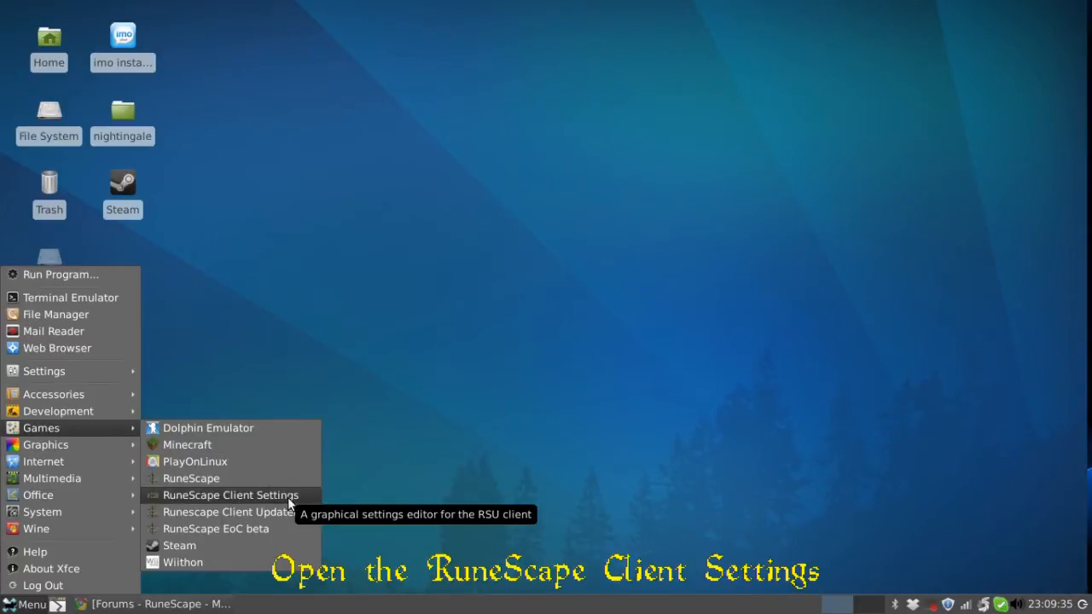
{"action": "left_click", "coordinate": [229, 495]}
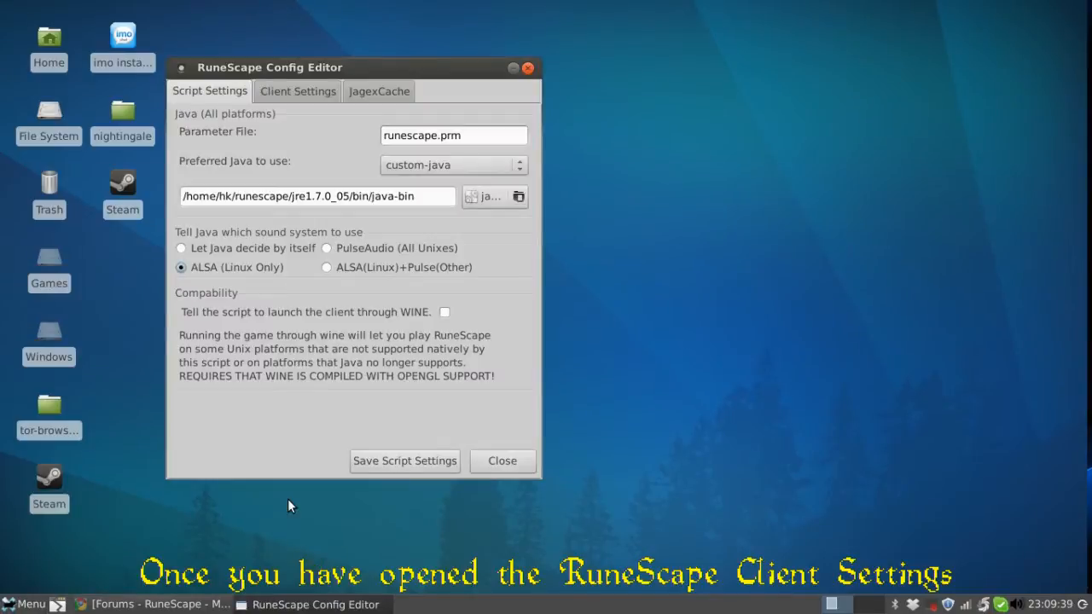
{"action": "mouse_move", "coordinate": [290, 106]}
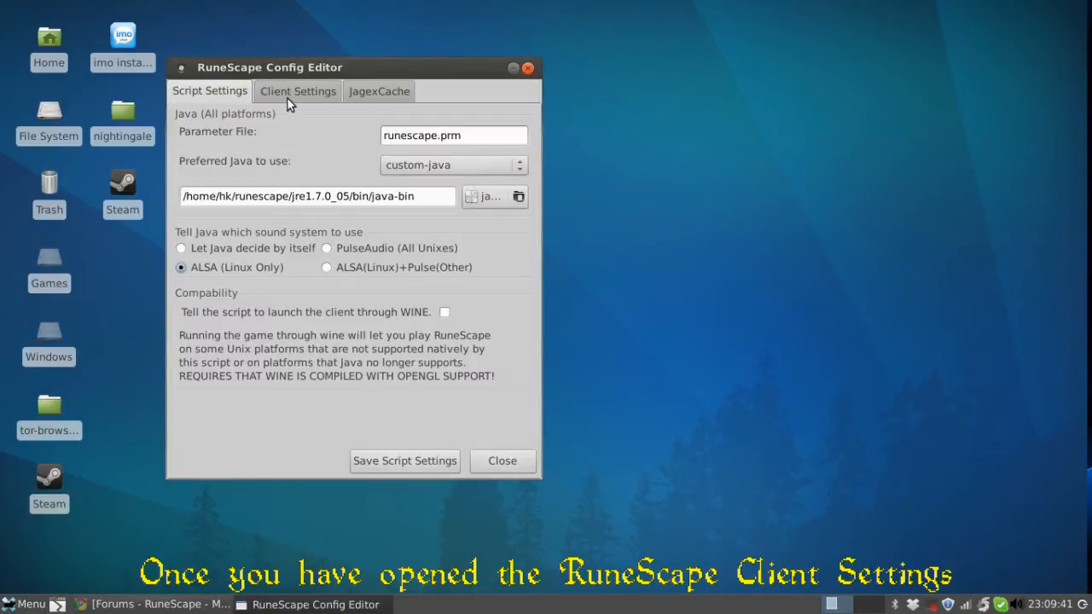
Step: Set Maximum Java Heap Allocation to 1024 MB in Client Settings and save
{"action": "left_click", "coordinate": [297, 93]}
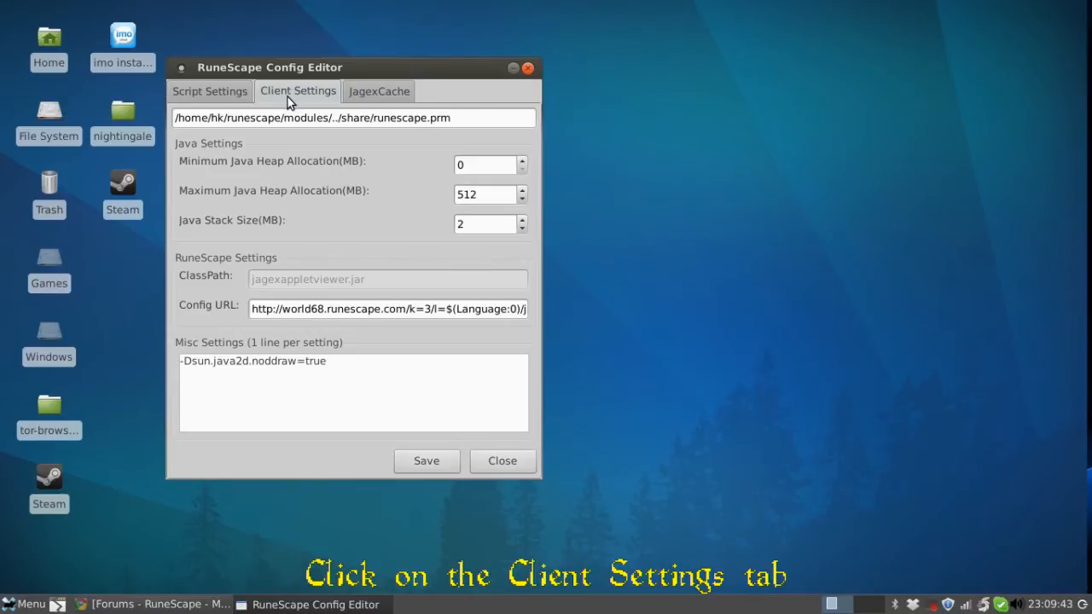
{"action": "mouse_move", "coordinate": [491, 203]}
{"action": "type", "text": "102"}
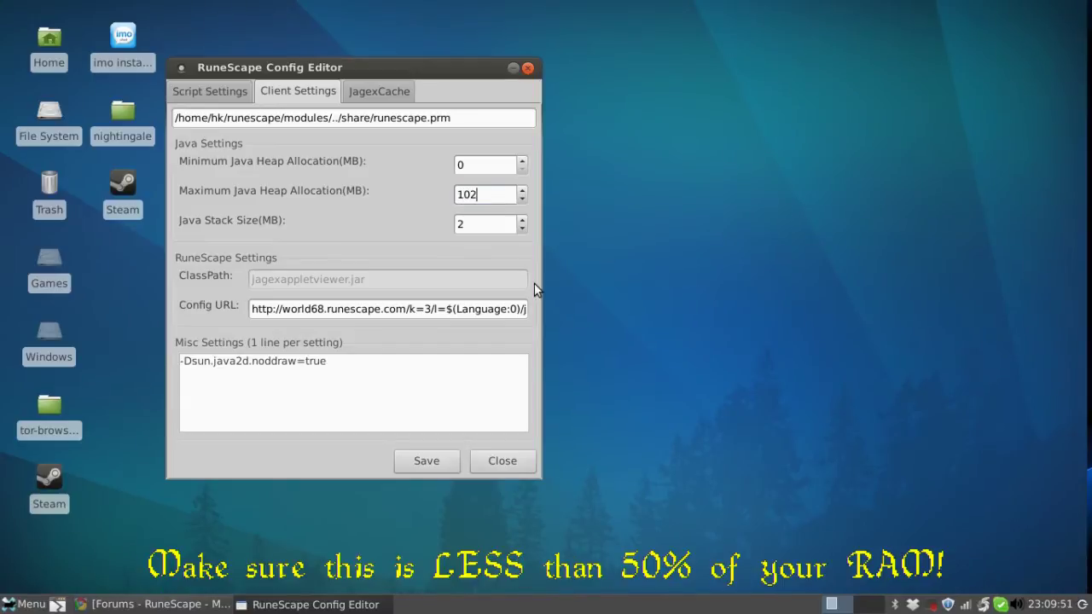
{"action": "type", "text": "4"}
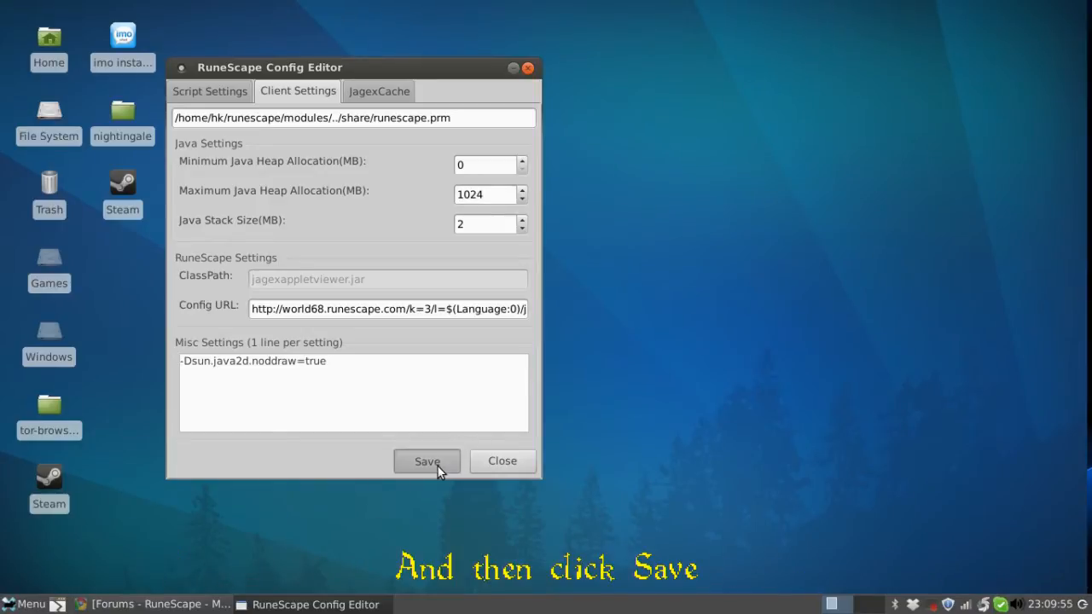
{"action": "left_click", "coordinate": [427, 461]}
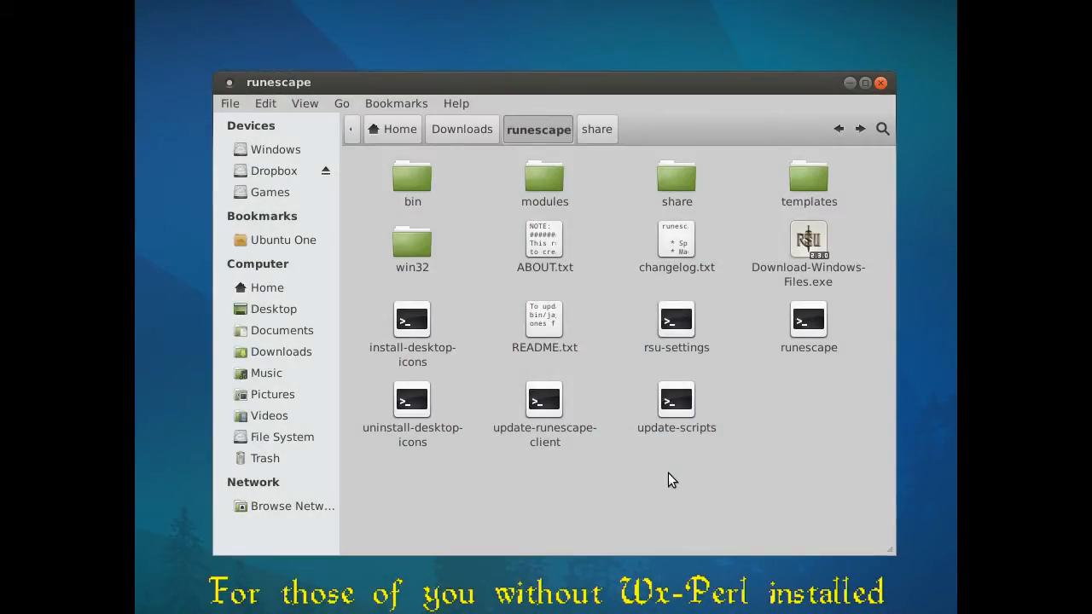
Step: Go into the share folder and open runescape.prm in gedit
{"action": "left_click", "coordinate": [675, 179]}
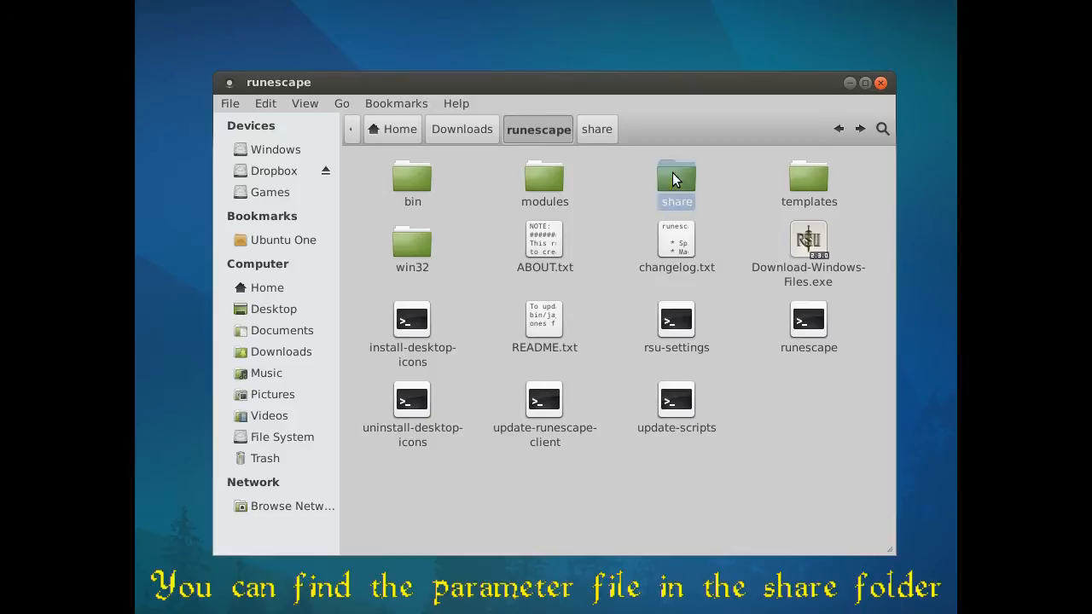
{"action": "double_click", "coordinate": [675, 174]}
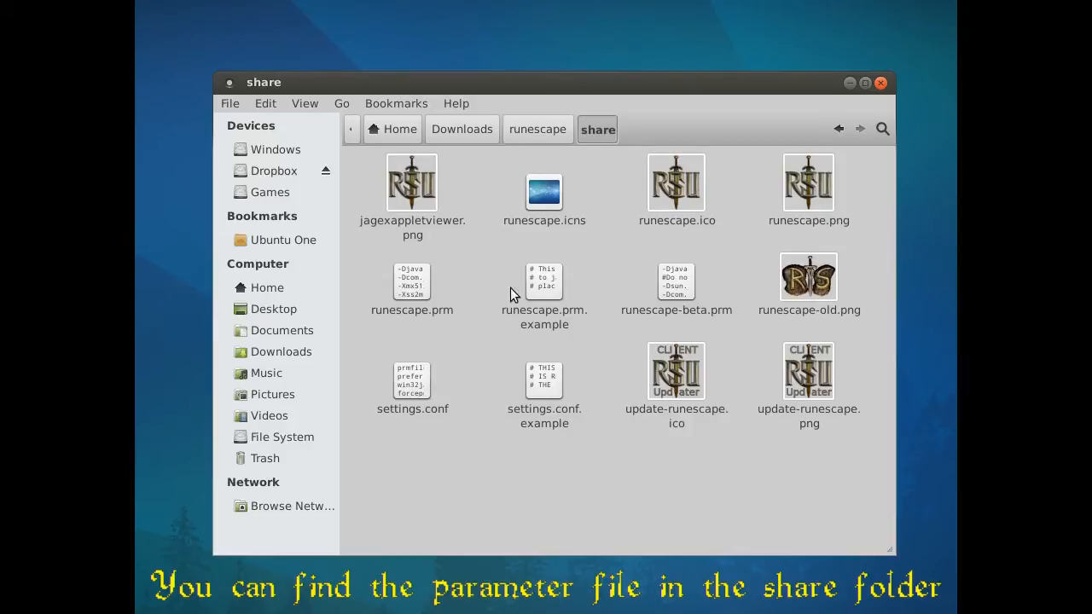
{"action": "left_click", "coordinate": [413, 282]}
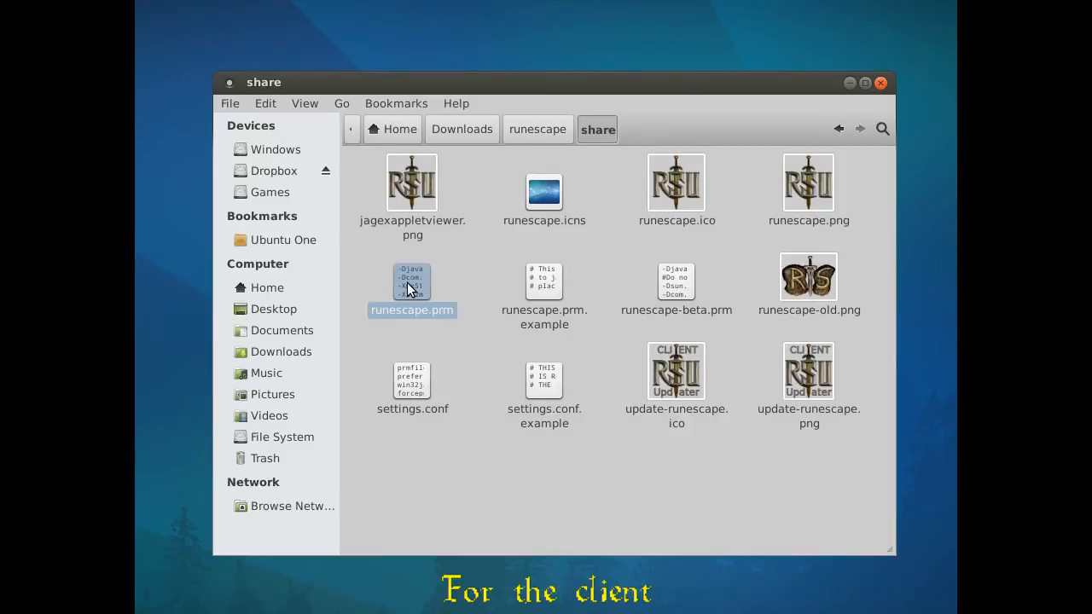
{"action": "left_click", "coordinate": [413, 282]}
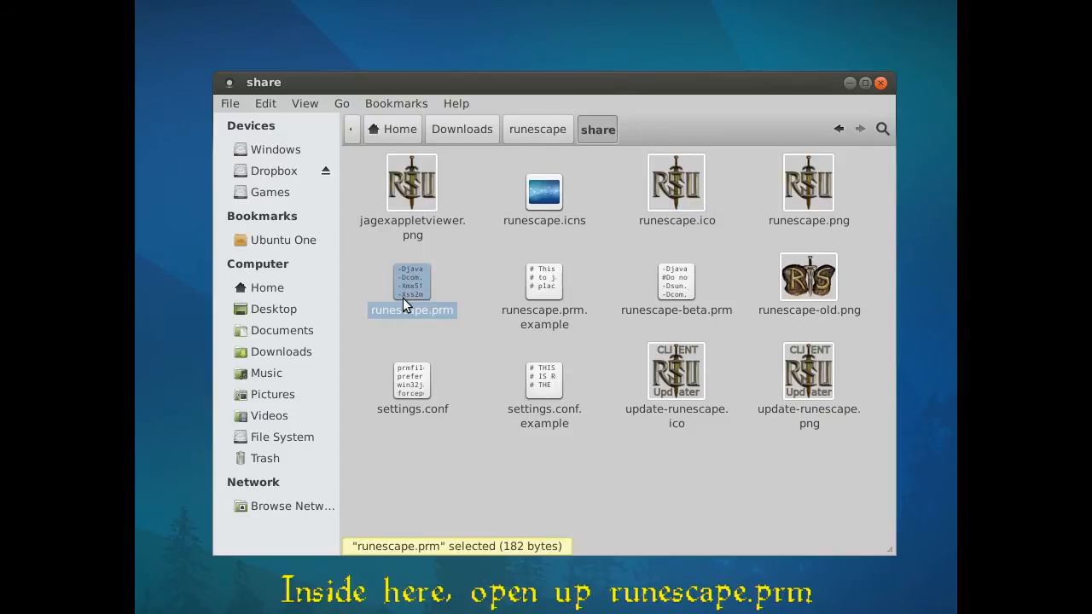
{"action": "right_click", "coordinate": [413, 287]}
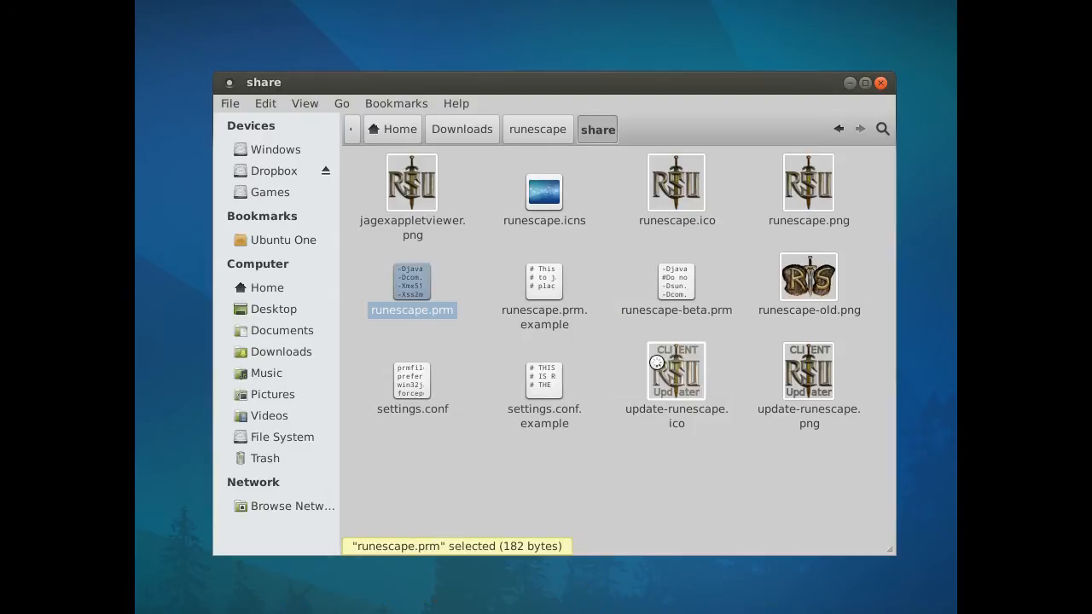
{"action": "double_click", "coordinate": [413, 281]}
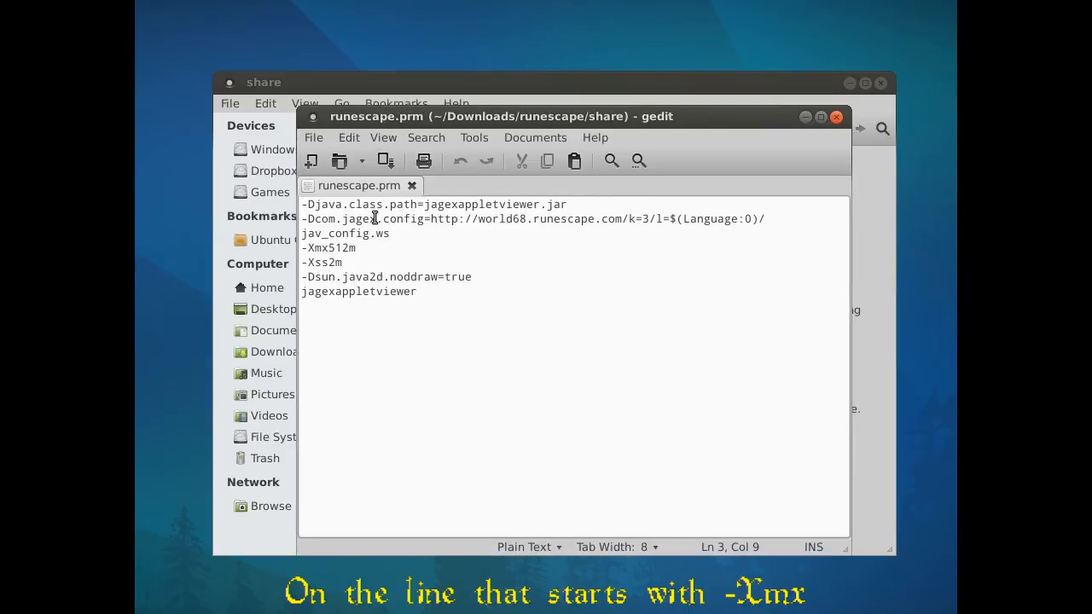
Step: Change the -Xmx512m line to -Xmx1024m and save runescape.prm
{"action": "triple_click", "coordinate": [327, 247]}
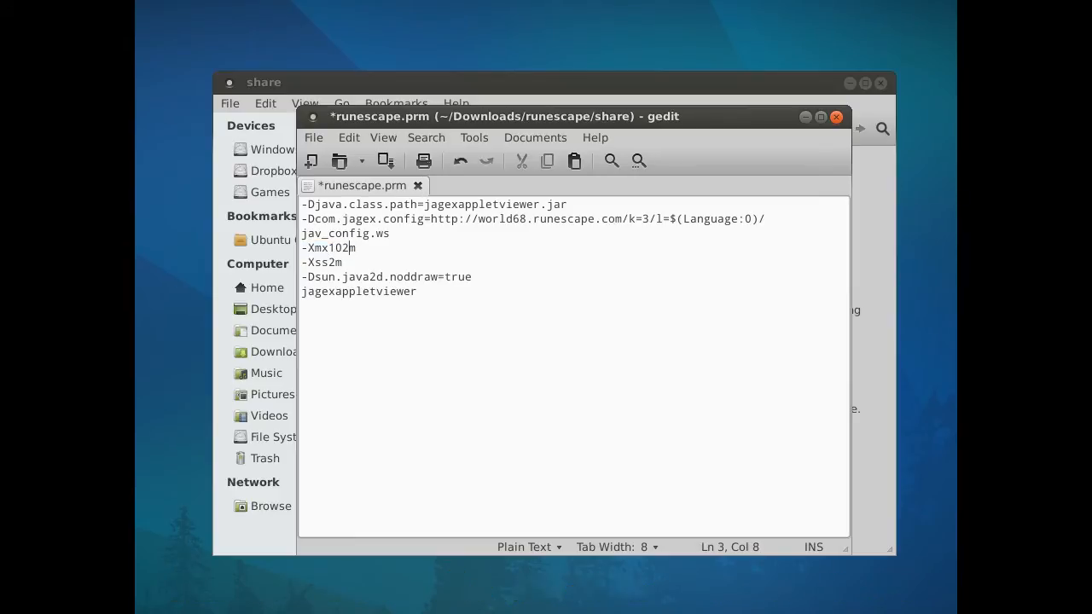
{"action": "type", "text": "4"}
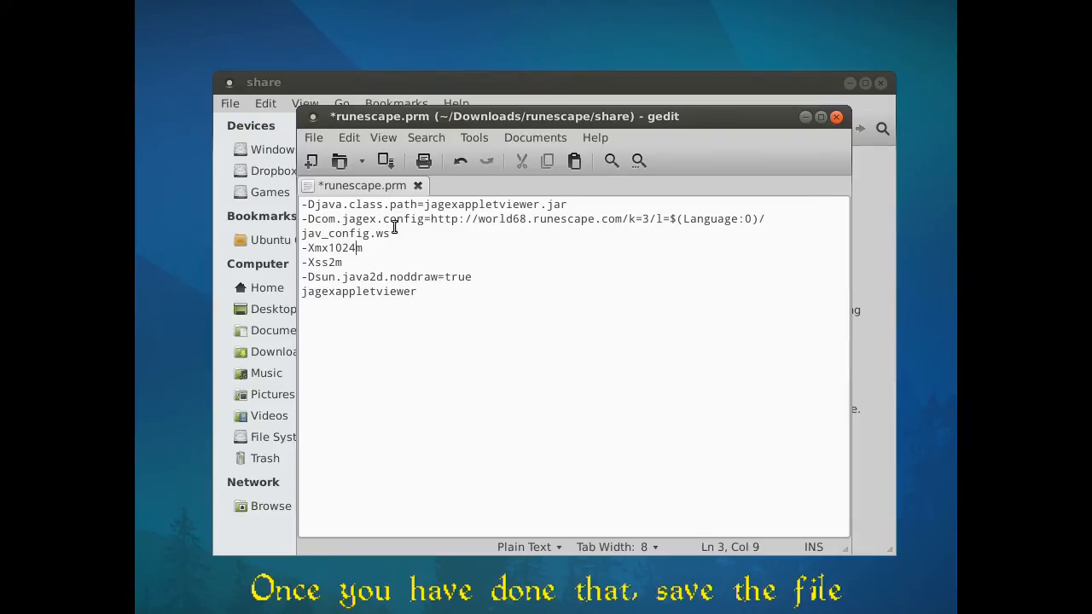
{"action": "left_click", "coordinate": [314, 137]}
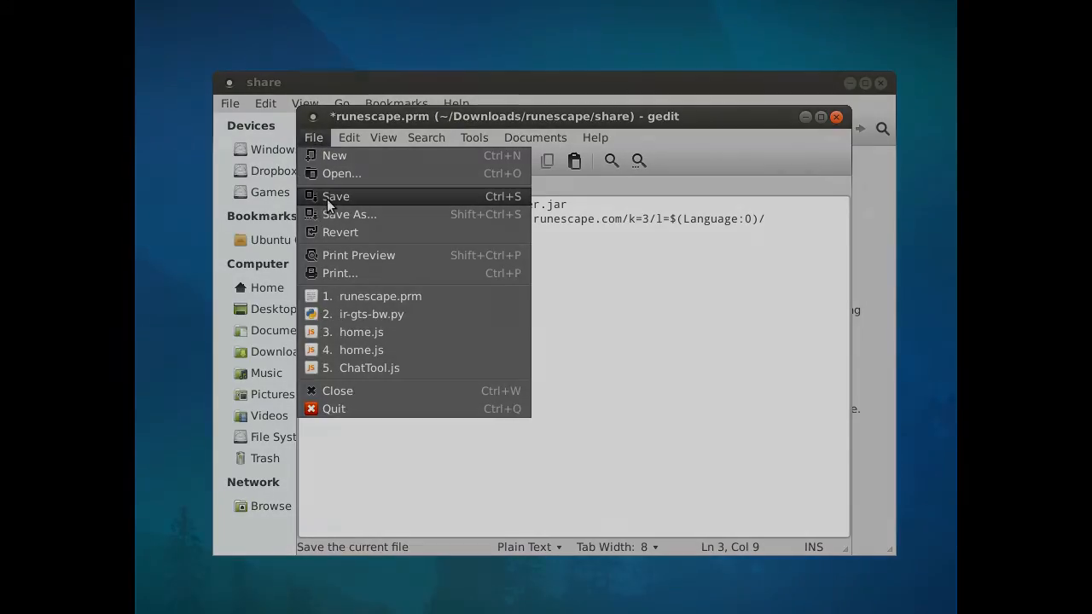
{"action": "left_click", "coordinate": [334, 196]}
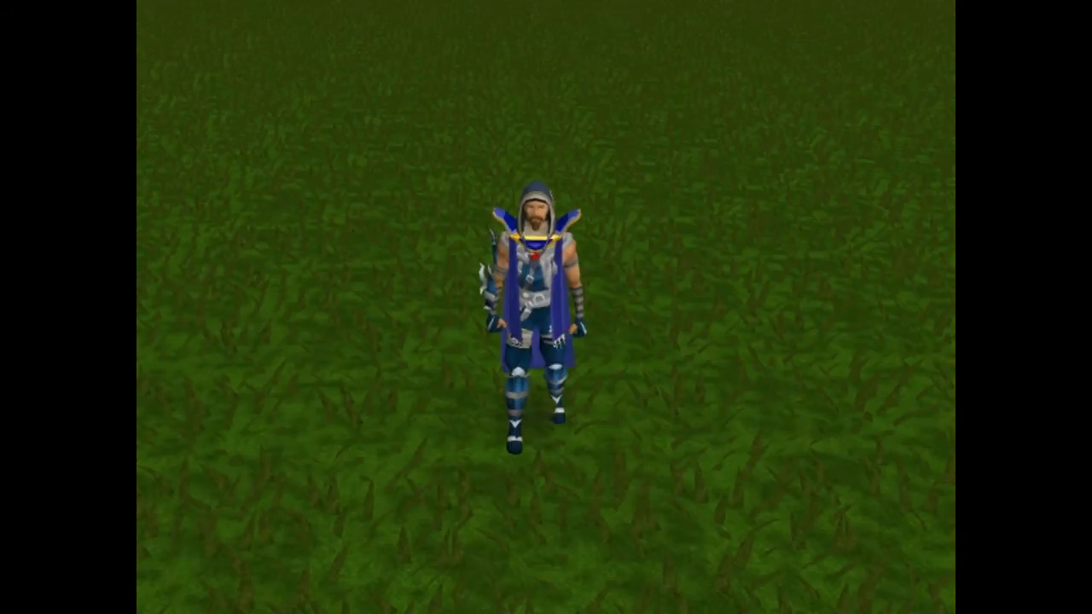